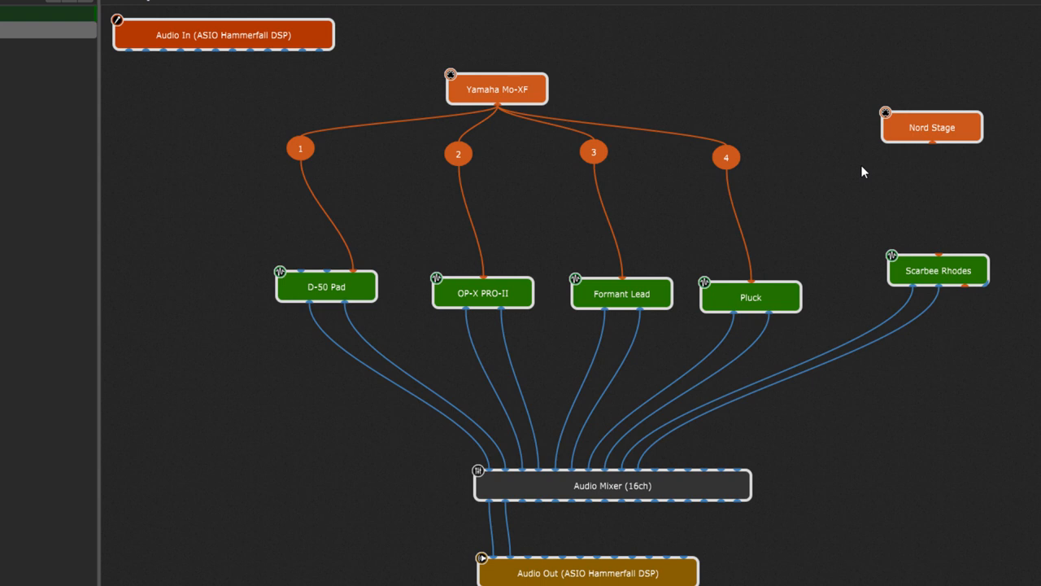
{"action": "mouse_move", "coordinate": [865, 175]}
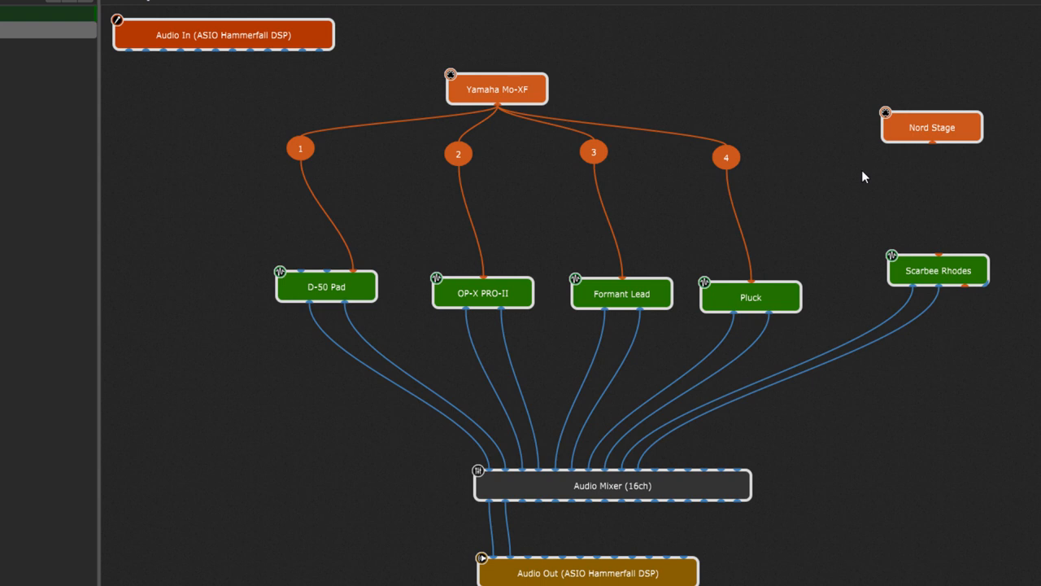
{"action": "mouse_move", "coordinate": [840, 202]}
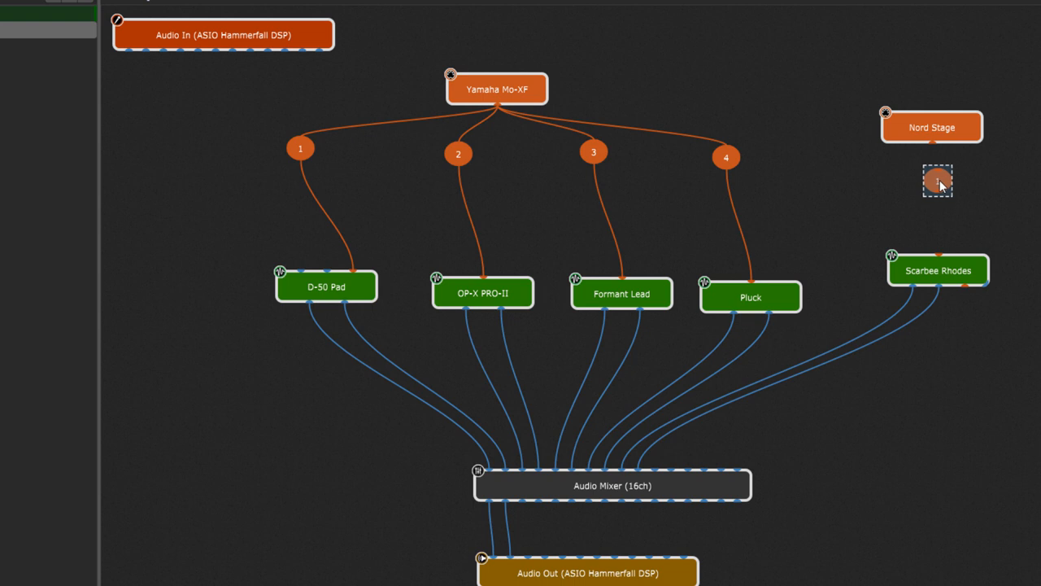
- Wire Nord Stage into the MIDI Channel Constrainer and set input OMNI, output channel 1
{"action": "left_click_drag", "start_coordinate": [937, 181], "coordinate": [938, 270]}
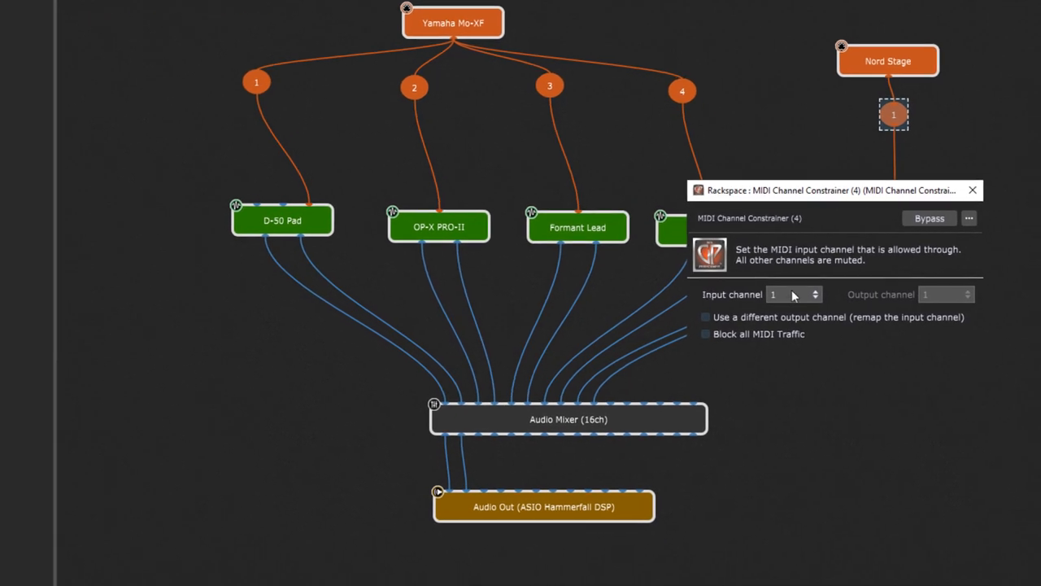
{"action": "left_click", "coordinate": [794, 294]}
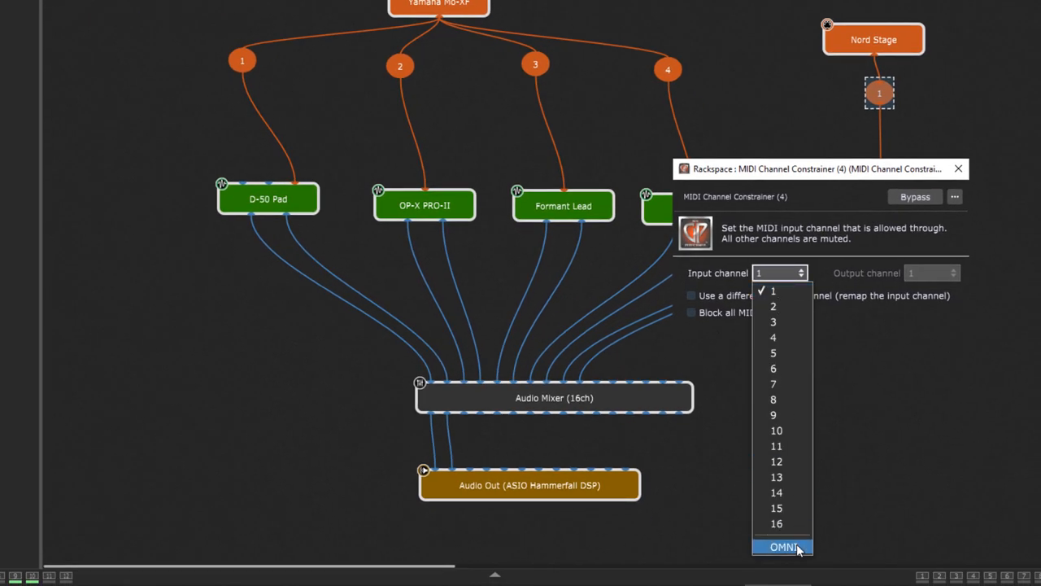
{"action": "left_click", "coordinate": [783, 547]}
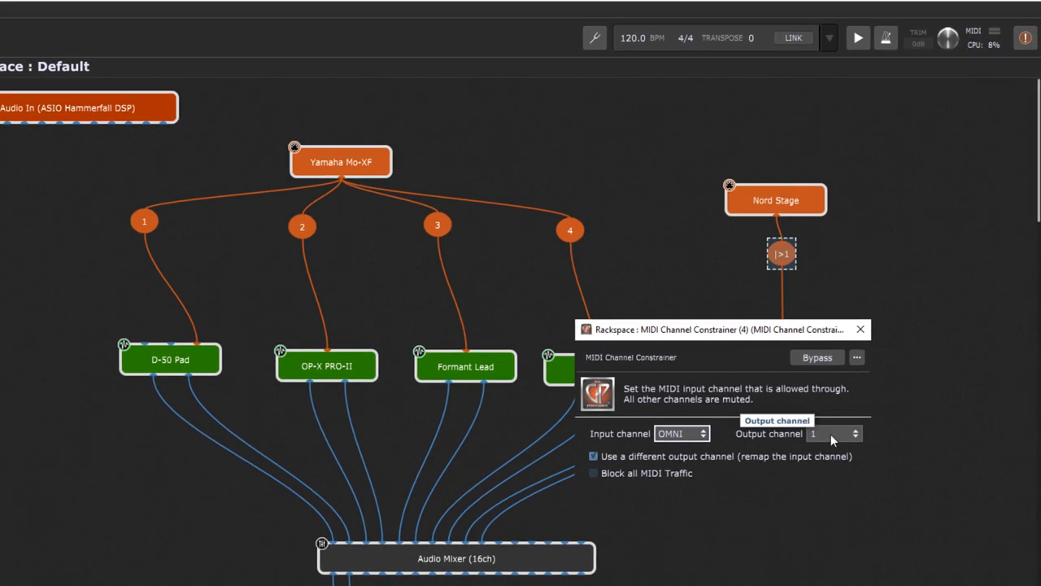
{"action": "left_click", "coordinate": [835, 433]}
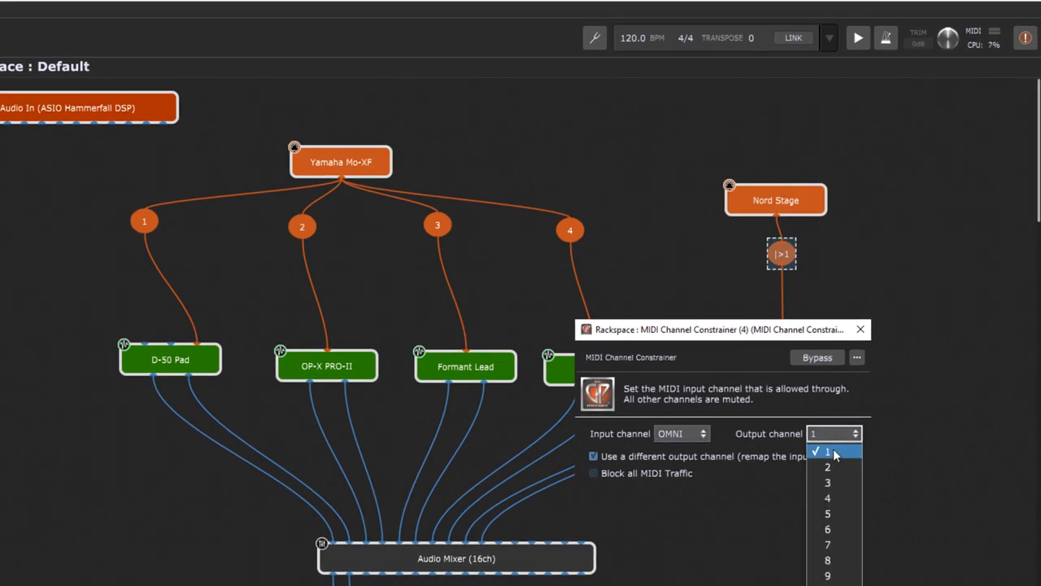
{"action": "left_click", "coordinate": [827, 448]}
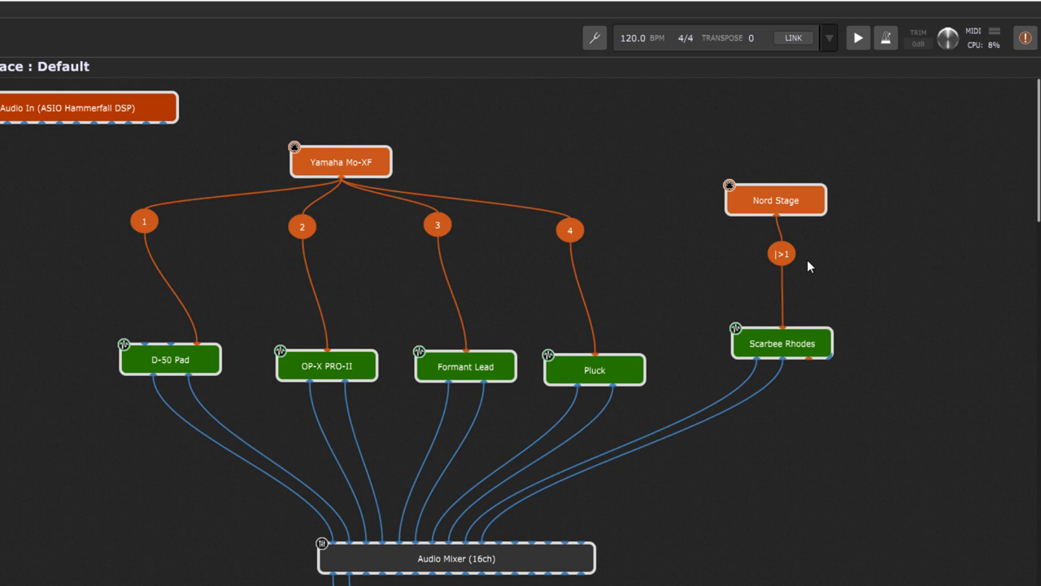
{"action": "mouse_move", "coordinate": [648, 257]}
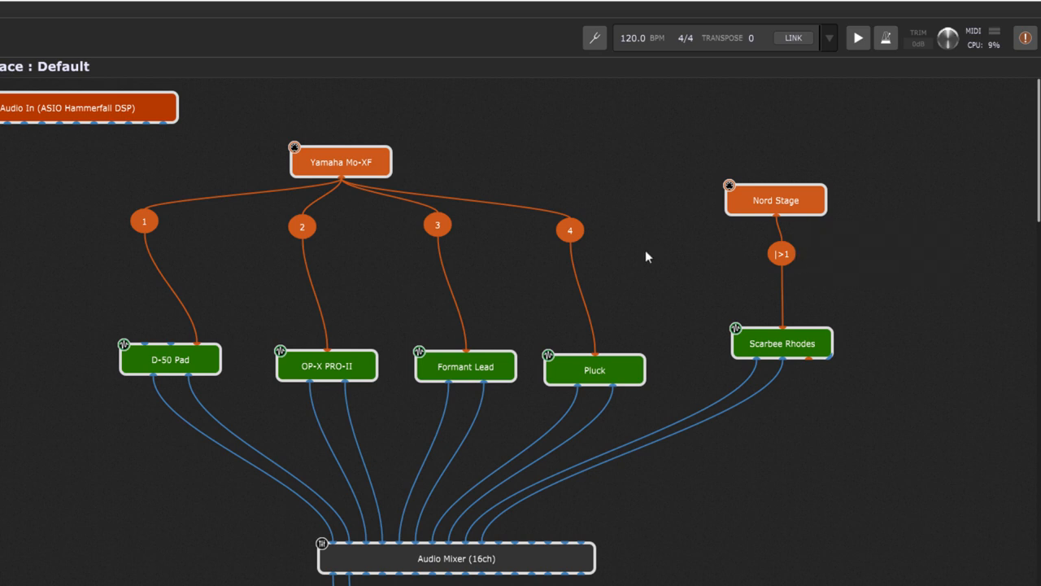